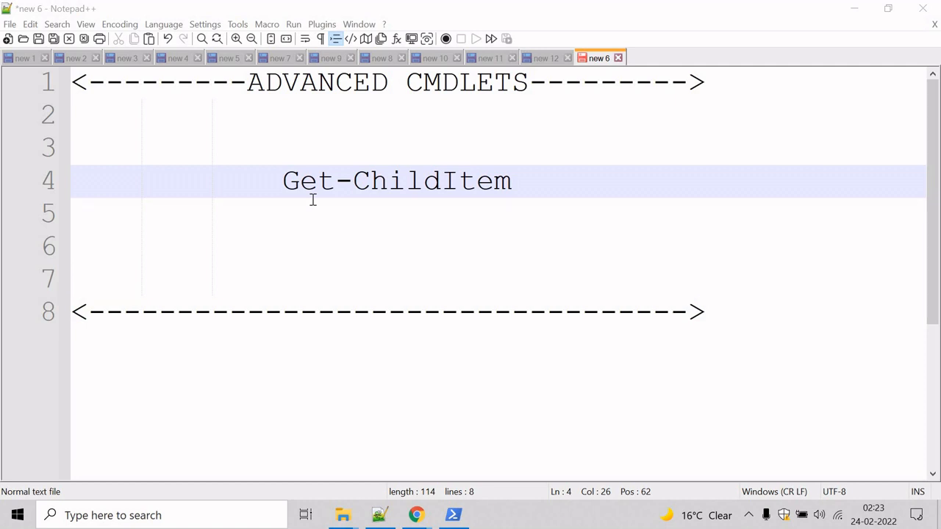
mouse_move(393, 224)
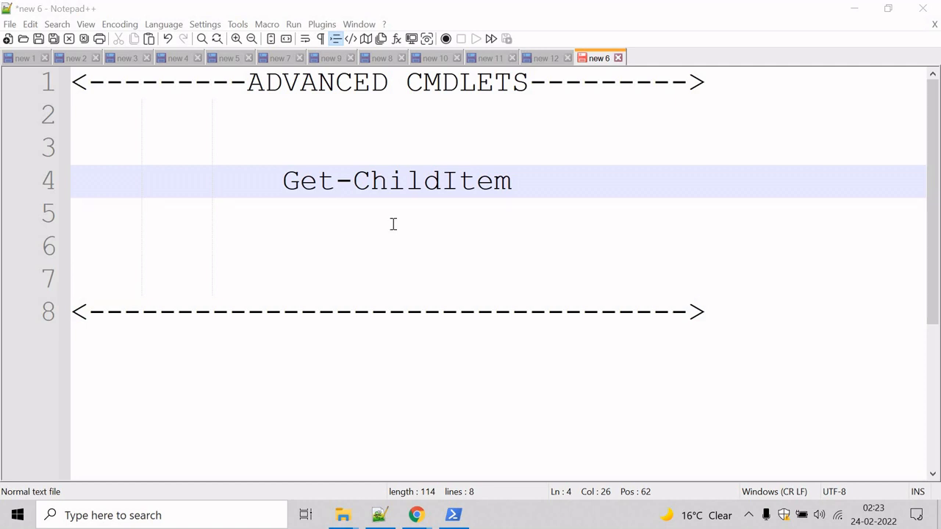
mouse_move(451, 221)
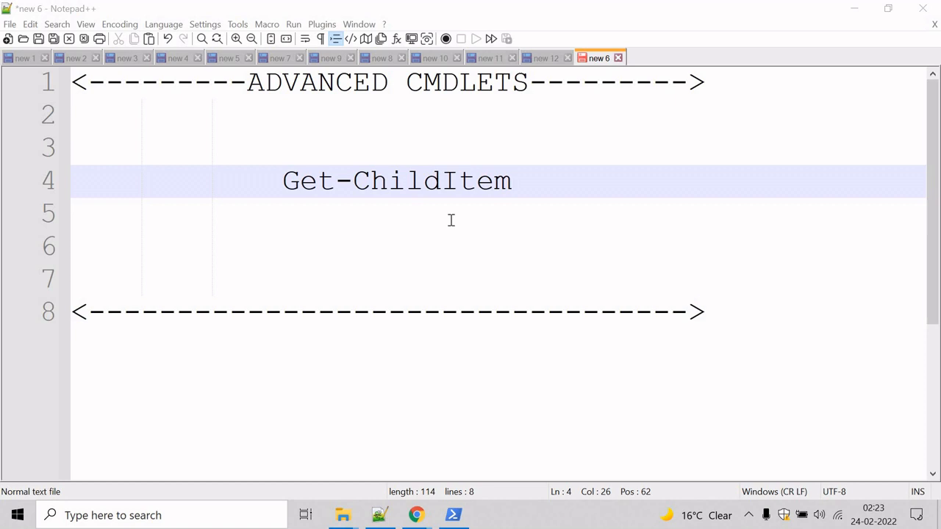
mouse_move(539, 202)
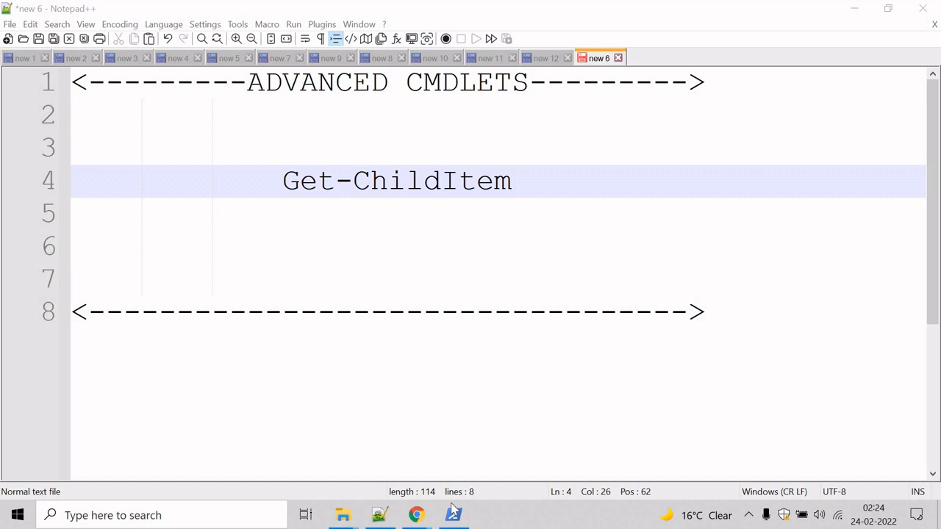
Run Get-Help Get-ChildItem in the PowerShell console to display its syntax and aliases.
left_click(453, 514)
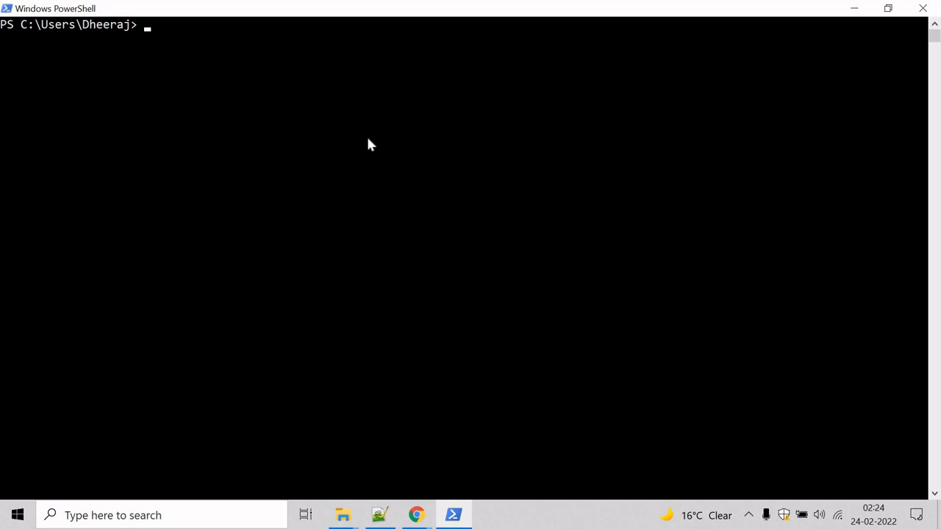
type("G")
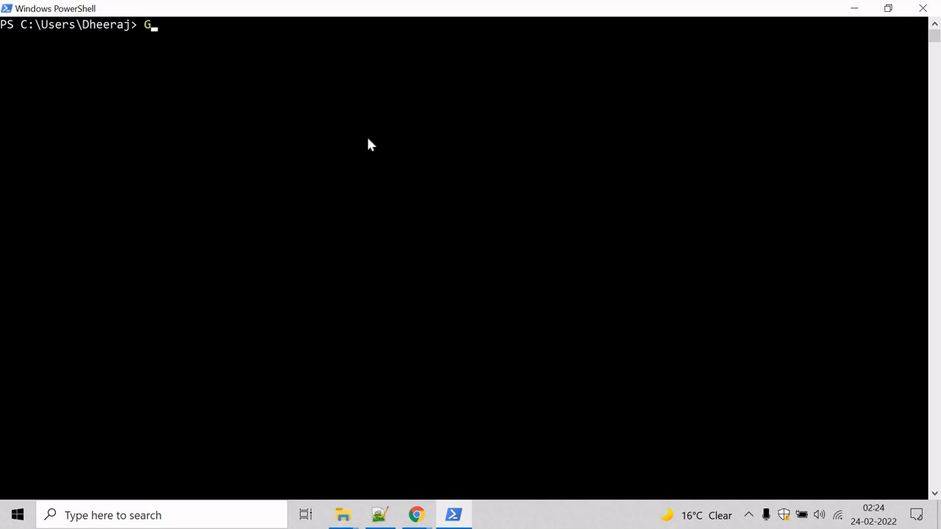
type("et-Help")
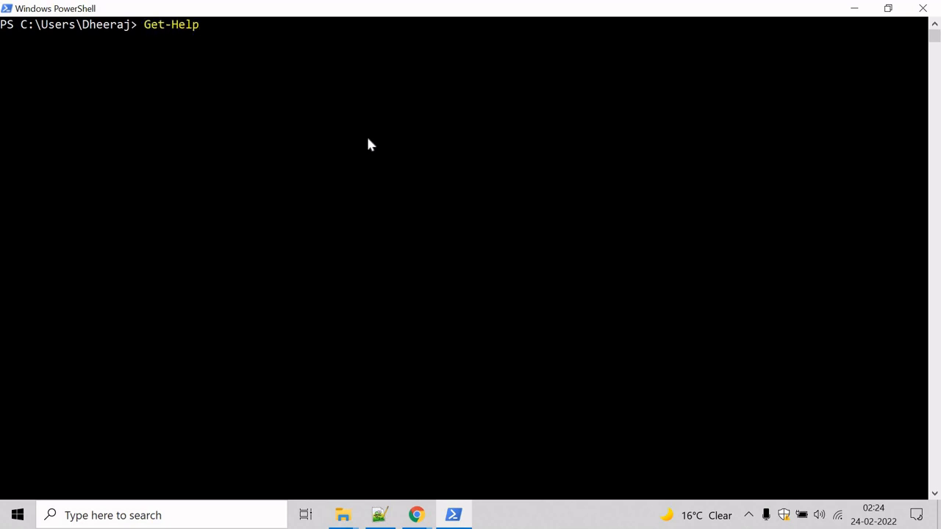
type("Get-Childitem")
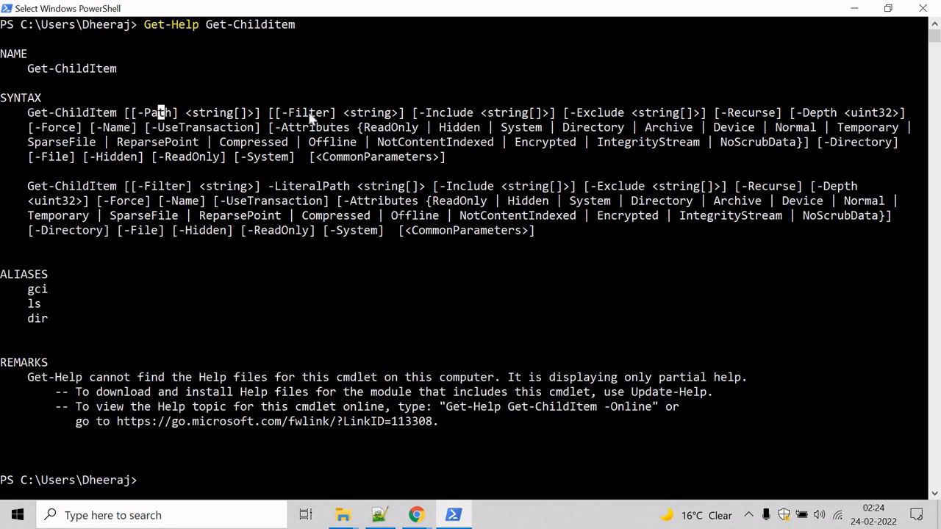
mouse_move(357, 181)
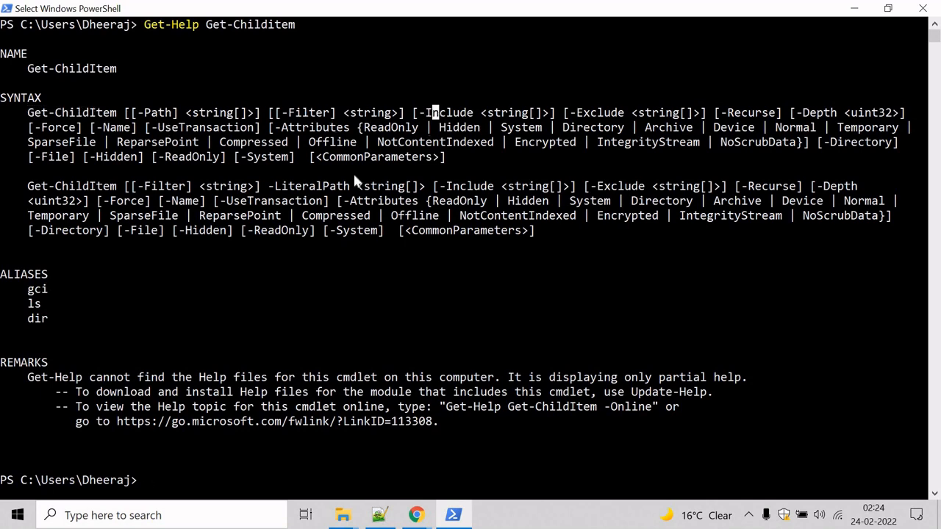
scroll("down", 3)
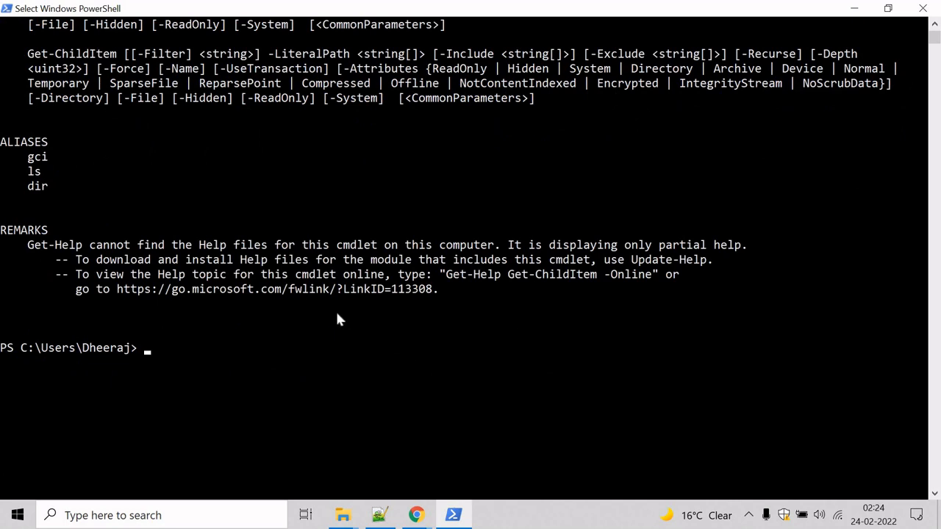
mouse_move(484, 412)
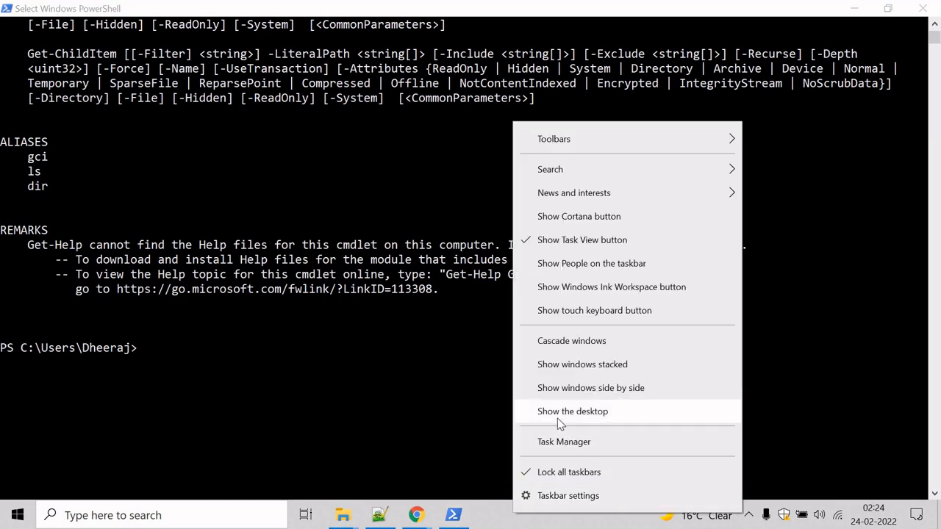
left_click(573, 411)
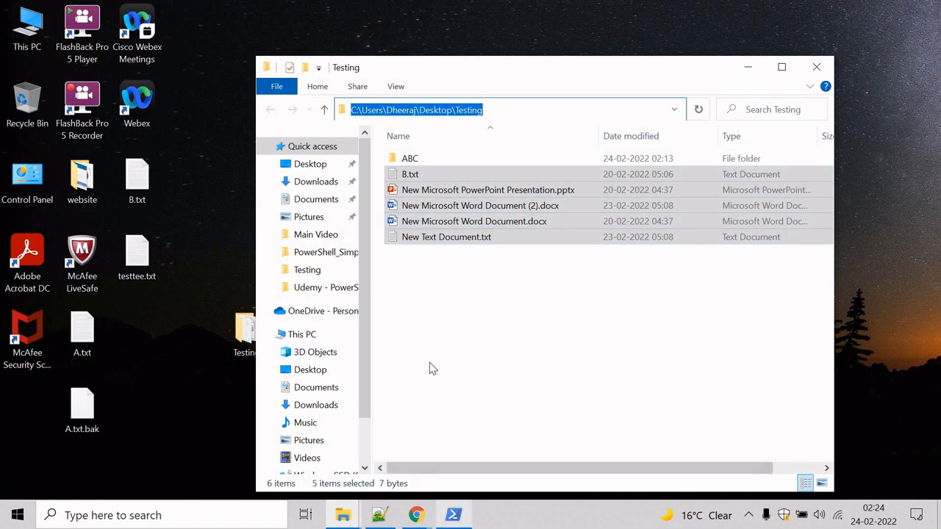
left_click(453, 515)
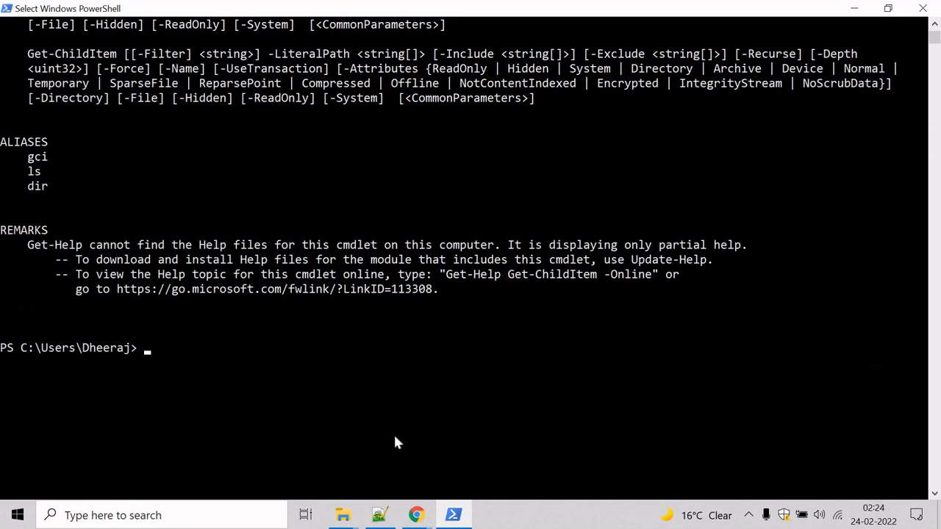
Run Get-ChildItem -Path "C:\Users\Dheeraj\Desktop\Testing" to list ABC and the five files.
type("Get")
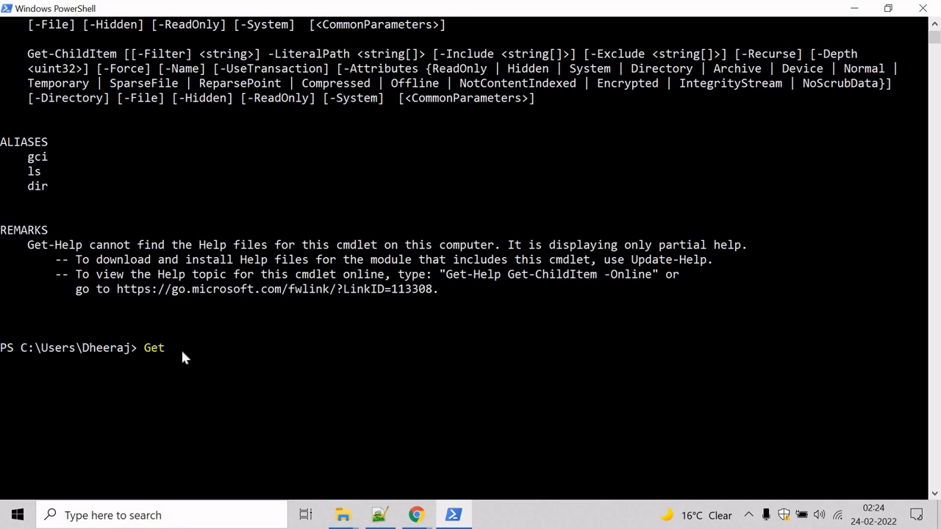
type("-ChildIt")
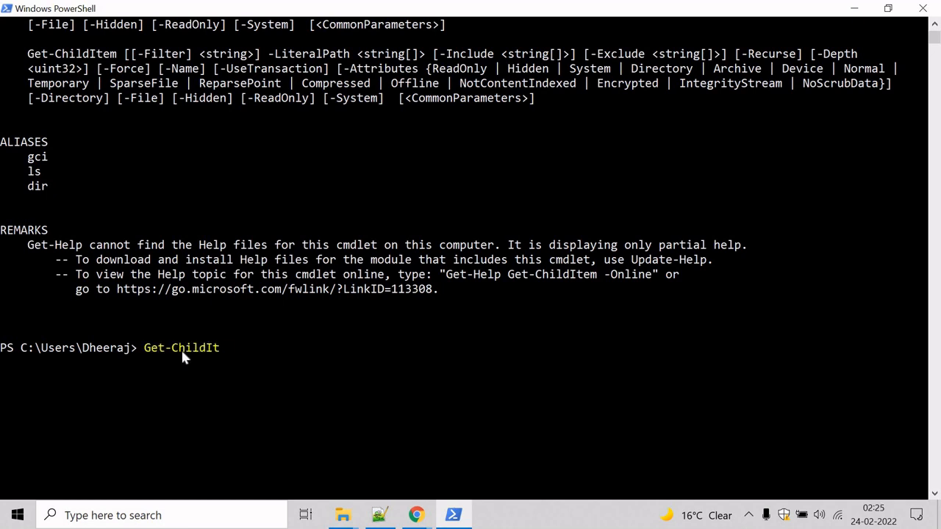
type("em")
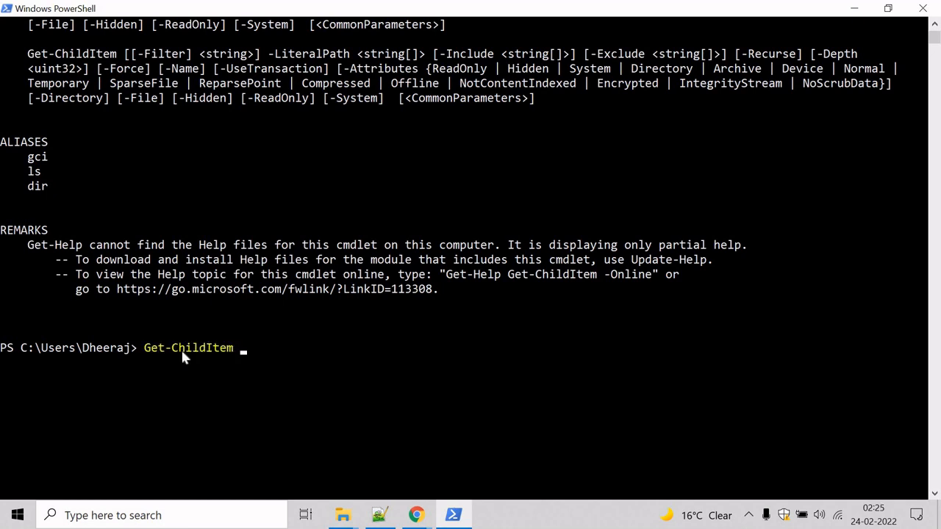
type("-Path")
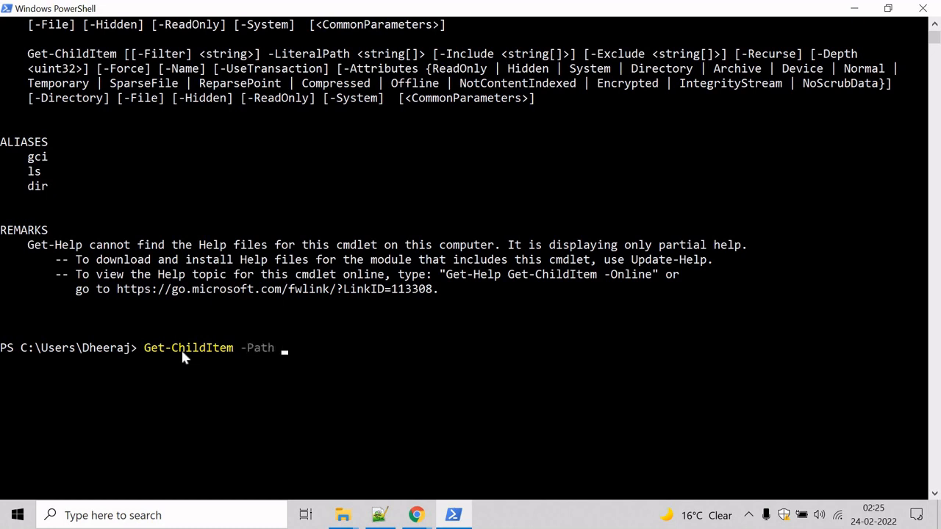
type("\"C:\\Users\\Dheeraj\\Desktop\\Testing")
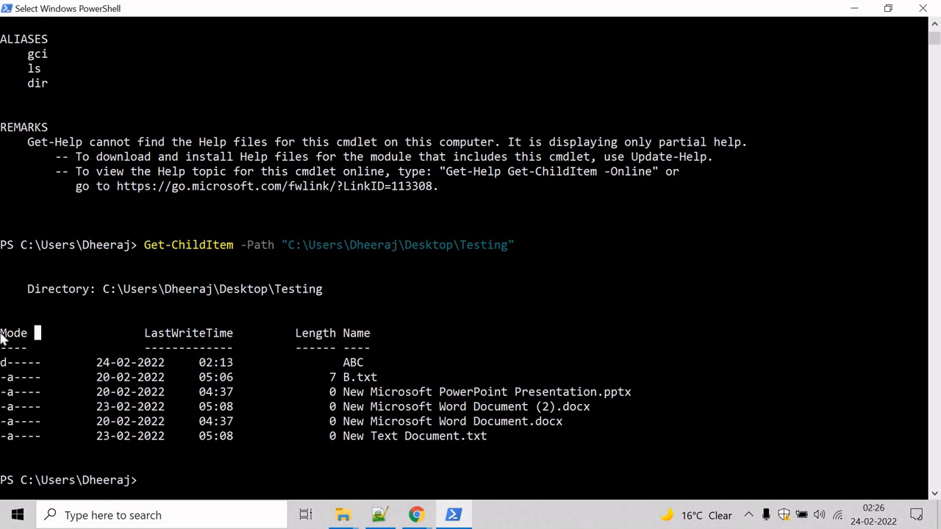
mouse_move(5, 366)
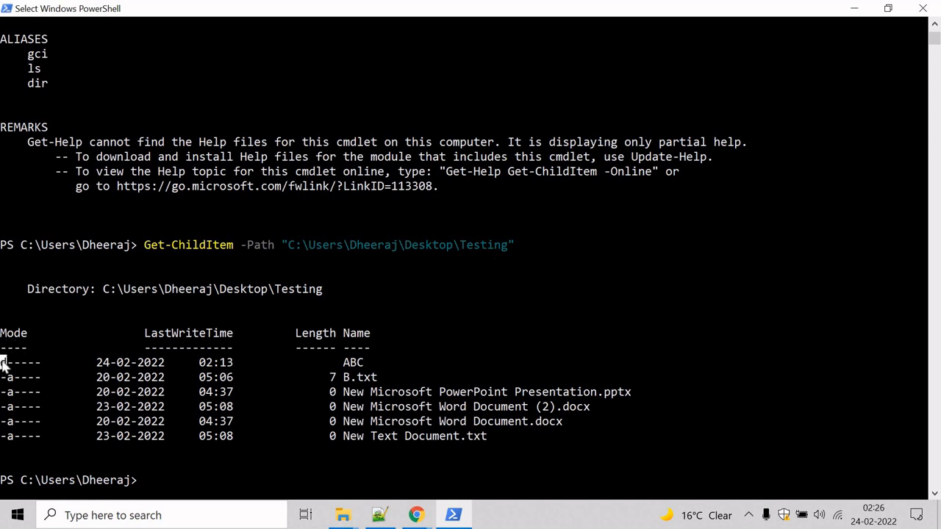